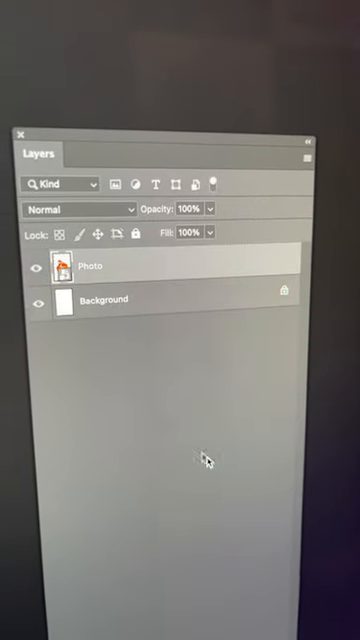
Open the Filter menu to browse filters for the Photo layer.
left_click(70, 92)
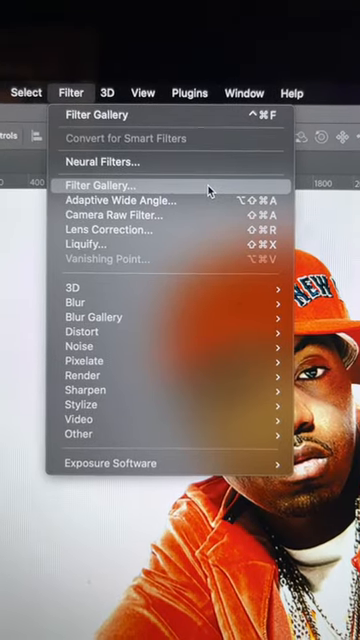
Open the Filter Gallery and apply Reticulation on a new effect layer above Grain.
left_click(96, 184)
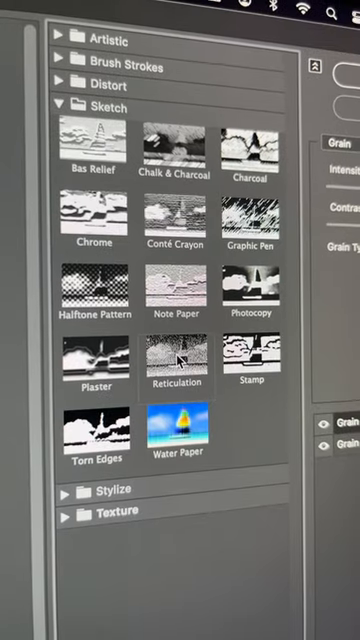
left_click(176, 375)
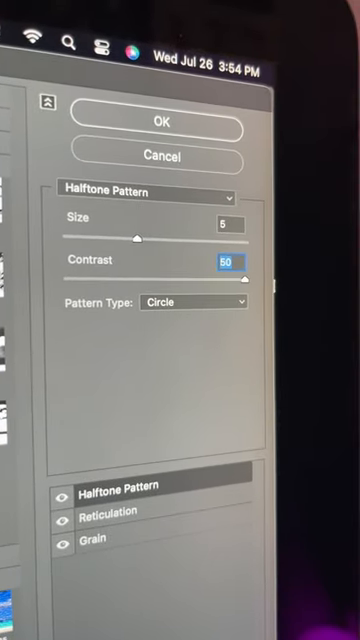
Open the halftone Pattern Type dropdown to compare Circle, Dot and Line.
left_click(190, 301)
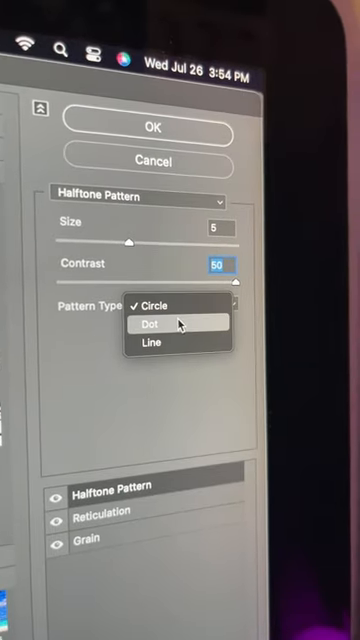